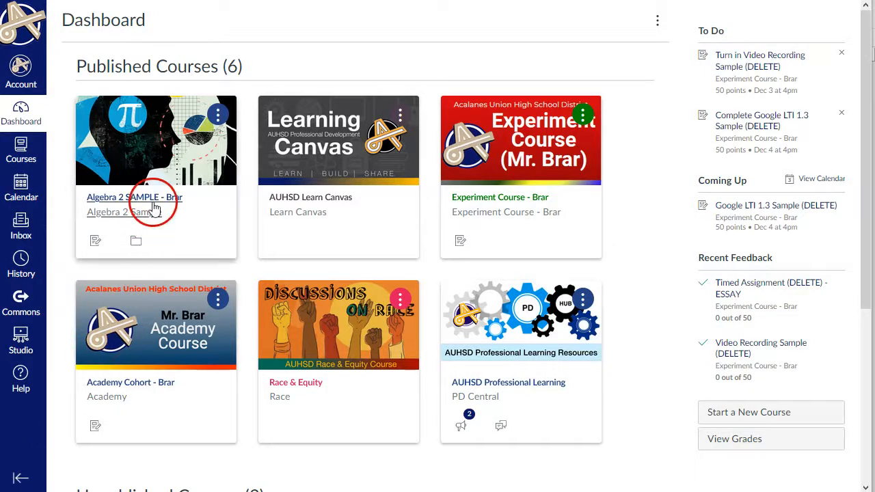
Step: Open the Algebra 2 SAMPLE course from the Dashboard and go to its Settings
click(134, 197)
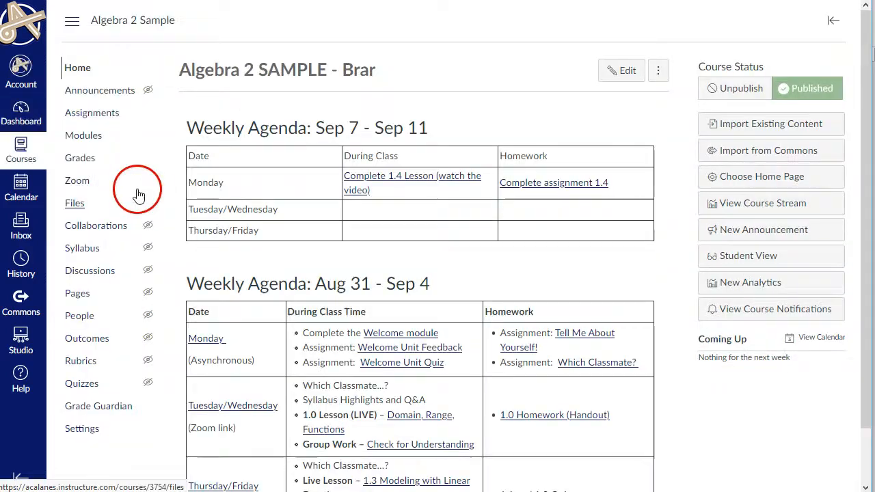
click(82, 428)
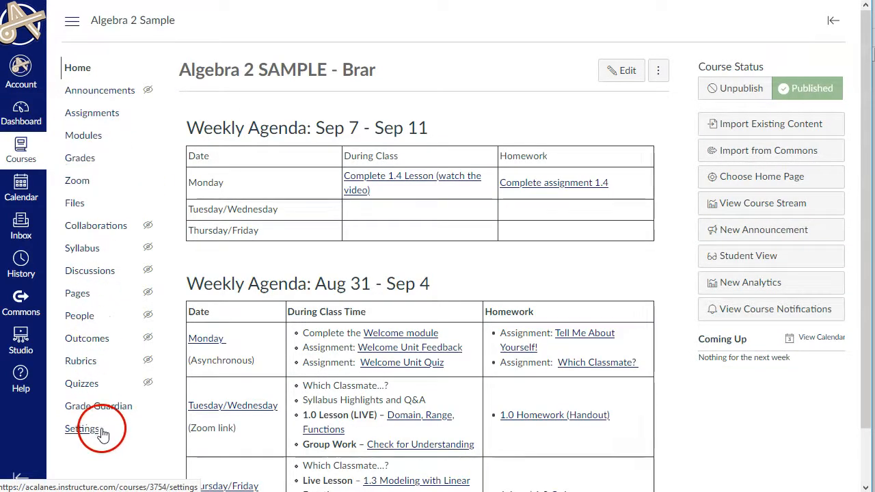
click(81, 429)
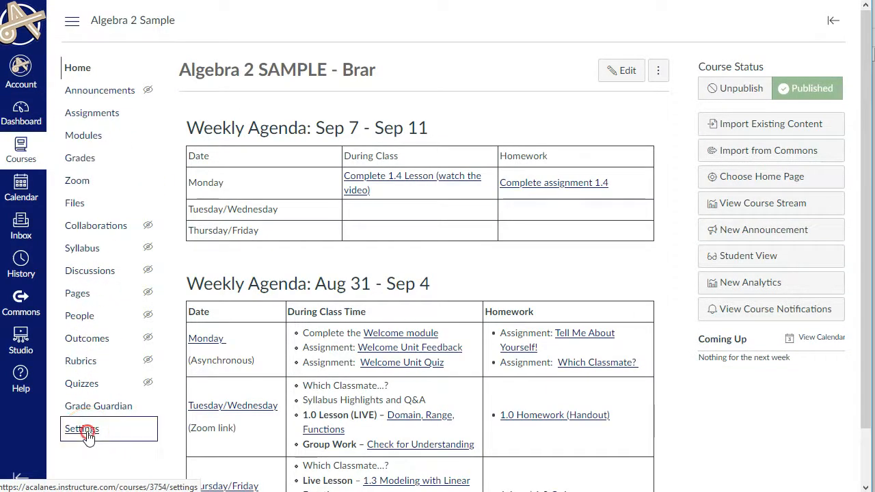
Step: Scroll the Course Details settings down to the Grading Scheme section
click(81, 428)
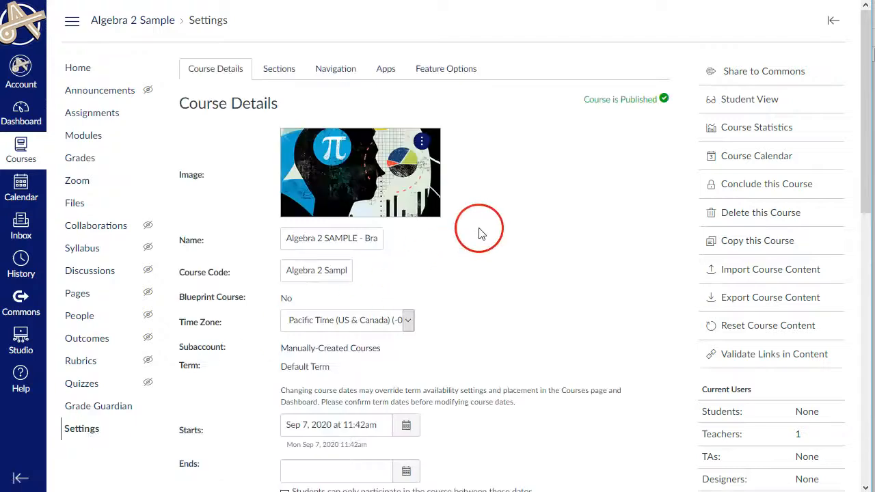
scroll(down, 3)
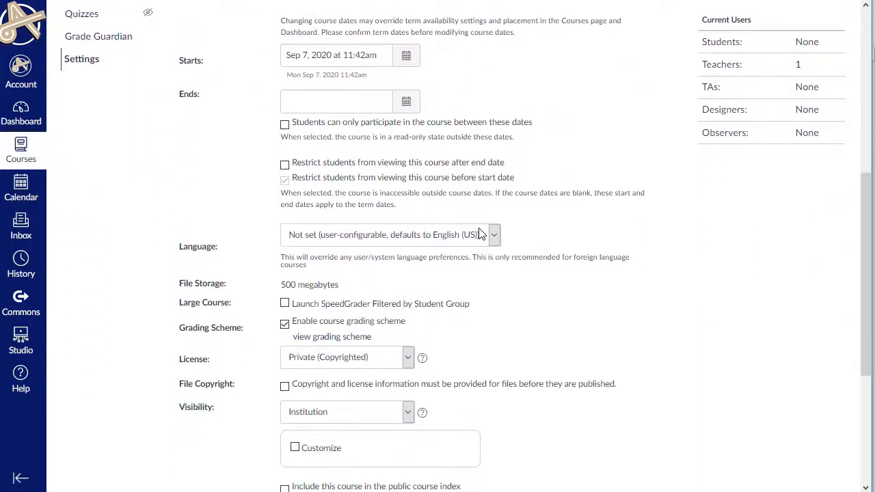
scroll(down, 3)
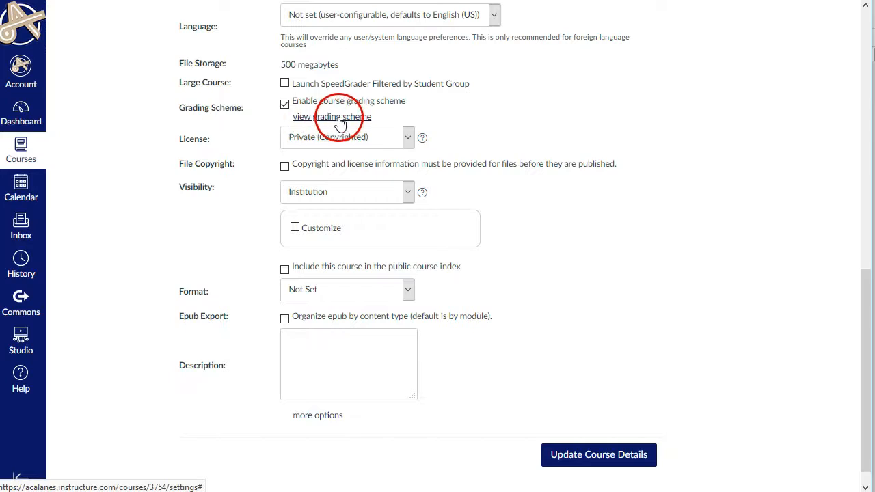
mouse_move(361, 122)
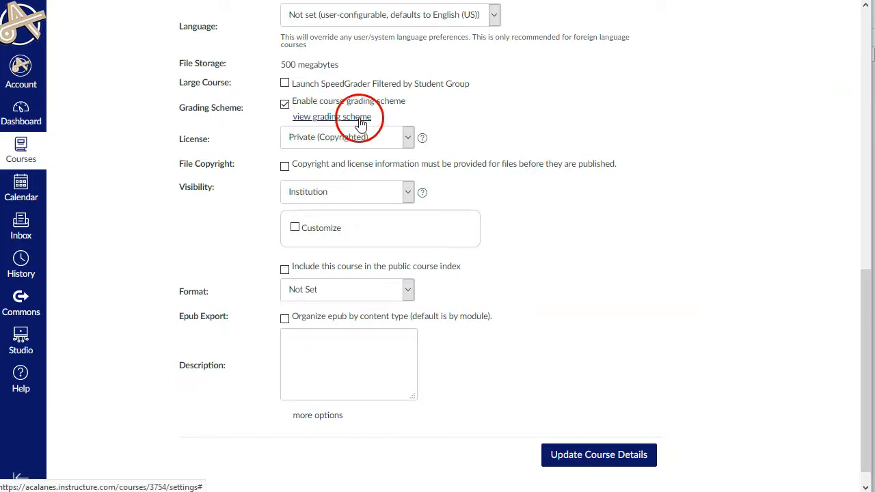
Step: View the Default Grading Scheme's A+ through F percentage ranges
click(332, 117)
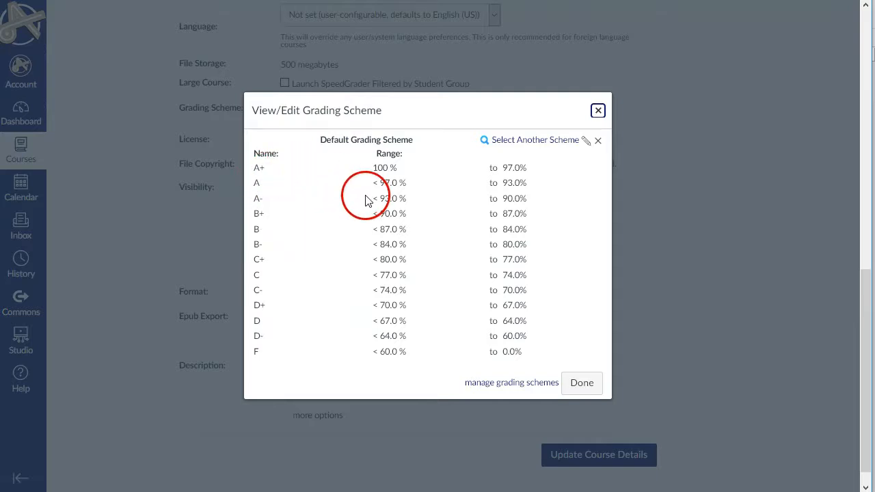
mouse_move(315, 201)
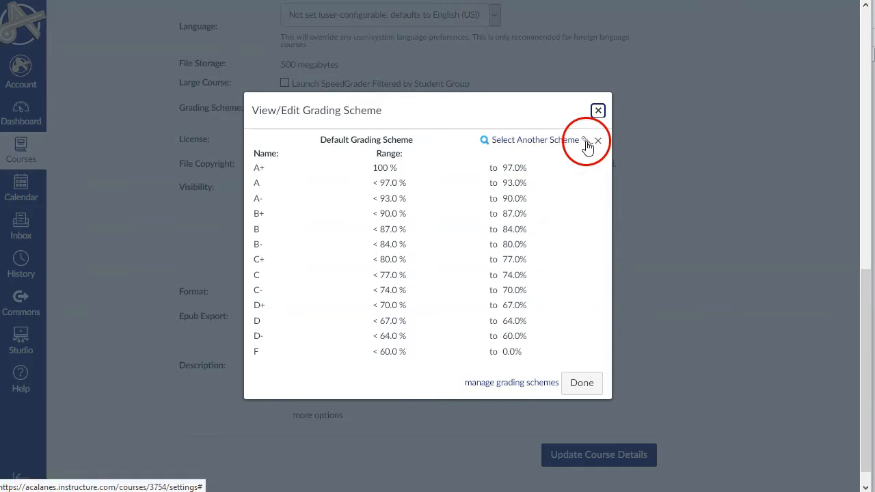
mouse_move(589, 145)
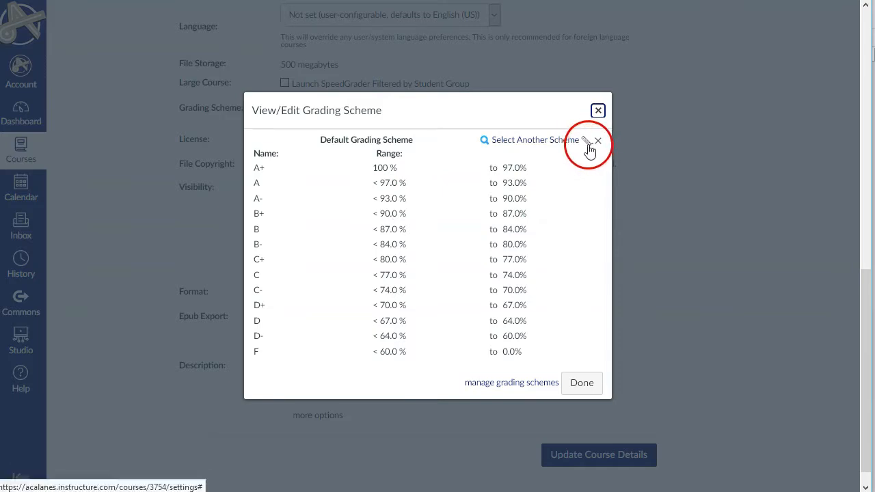
Step: Edit the scheme, setting A- to 89.5, B- 79.5, C- 69.5 and D- 59.5
click(586, 140)
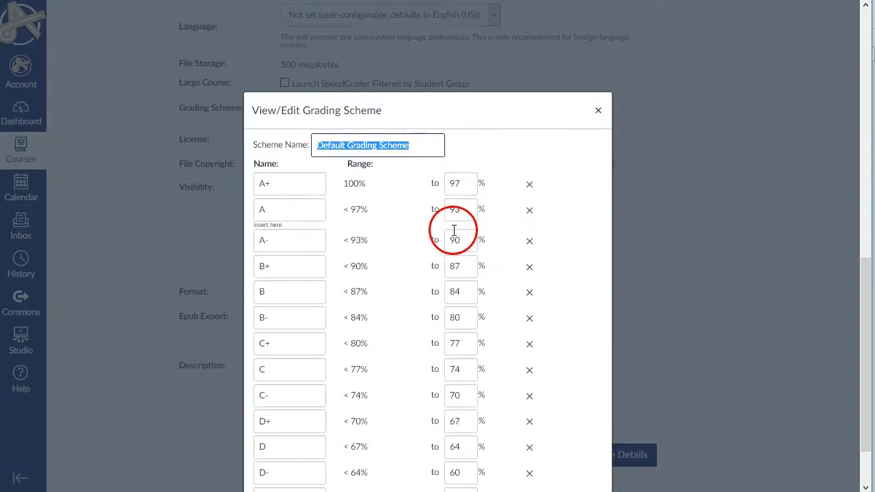
click(455, 240)
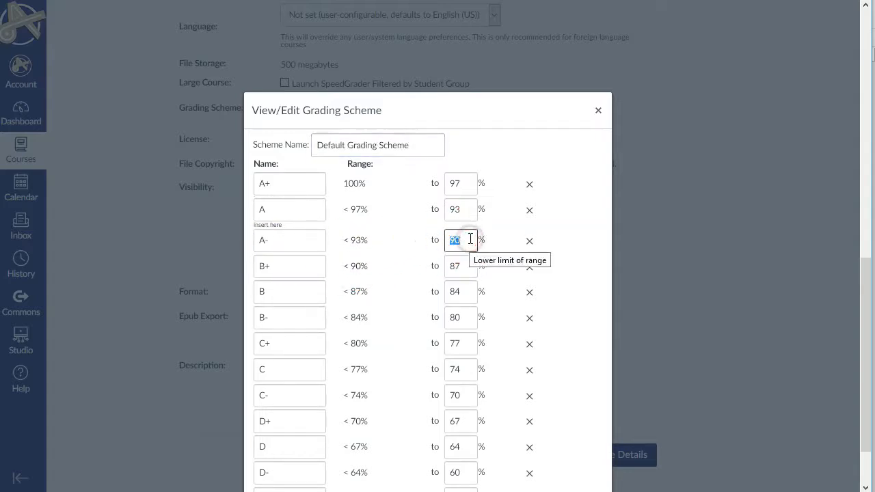
text(89.5)
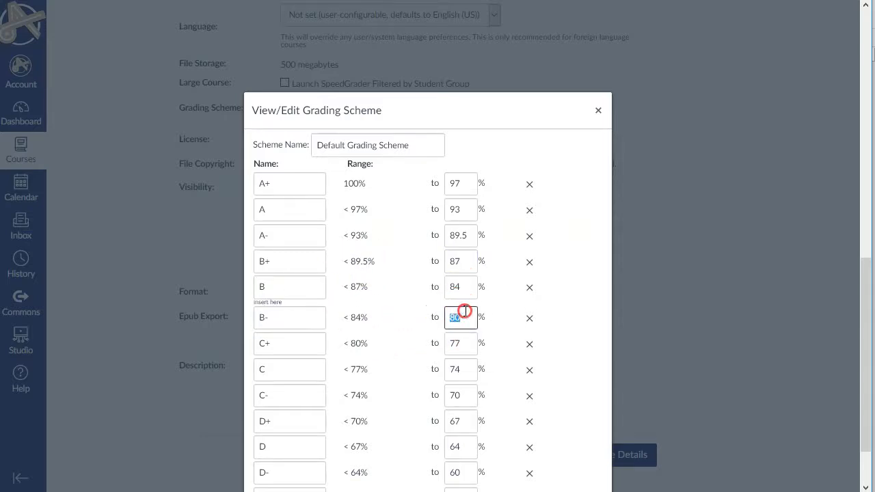
mouse_move(459, 317)
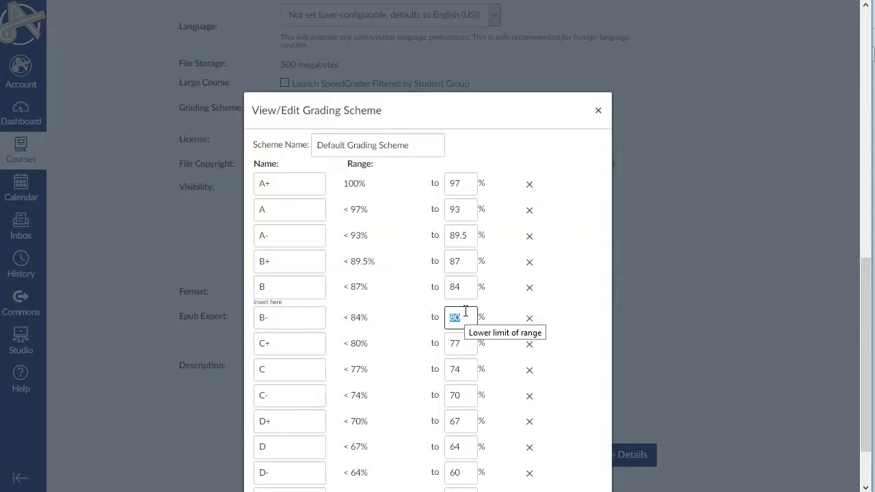
text(79.5)
click(461, 394)
text(69.)
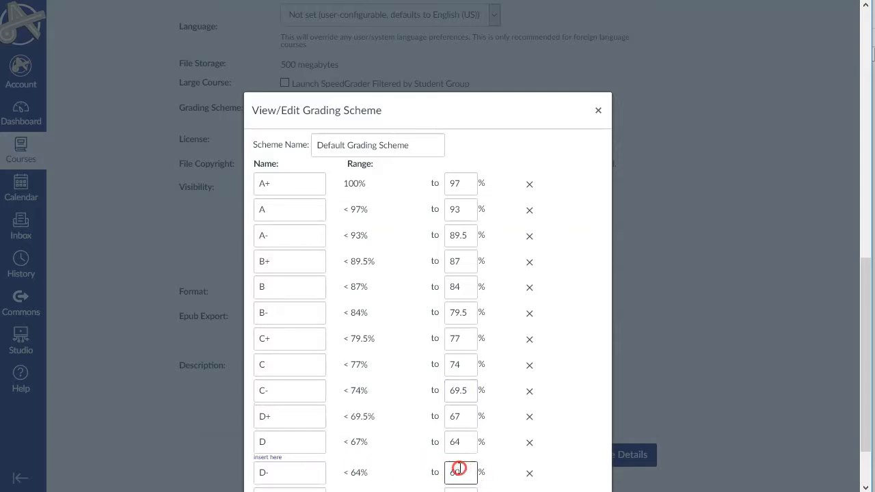
text(59.5)
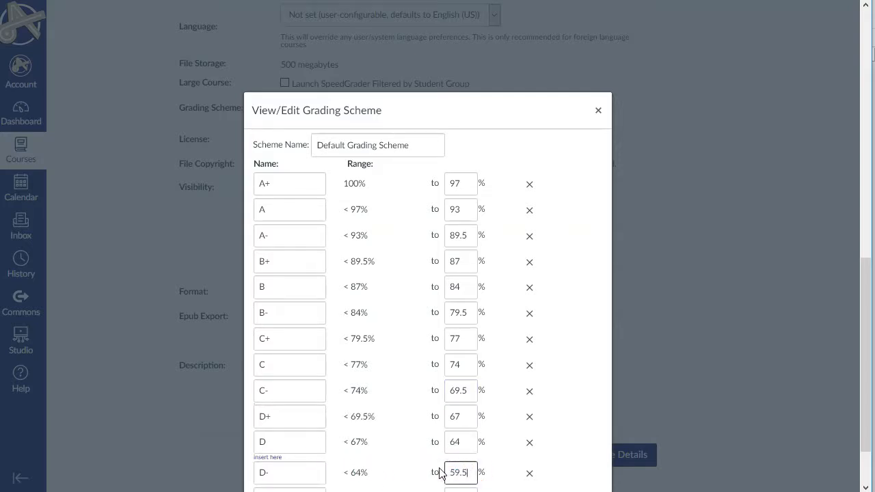
scroll(down, 3)
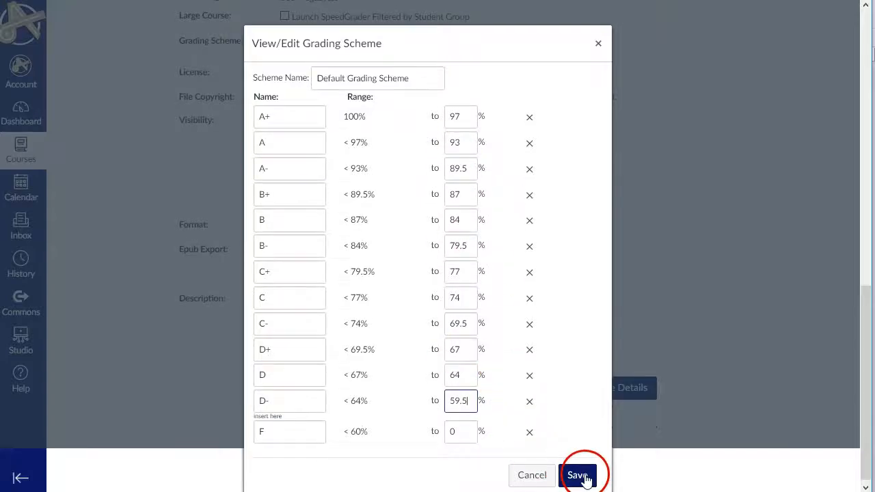
Step: Save the half-point grading scheme, close the summary, and update course details
click(579, 474)
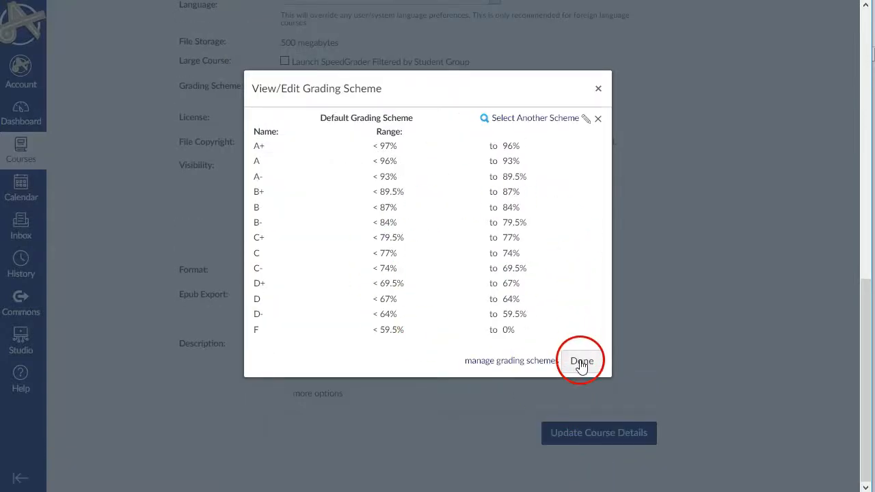
click(581, 360)
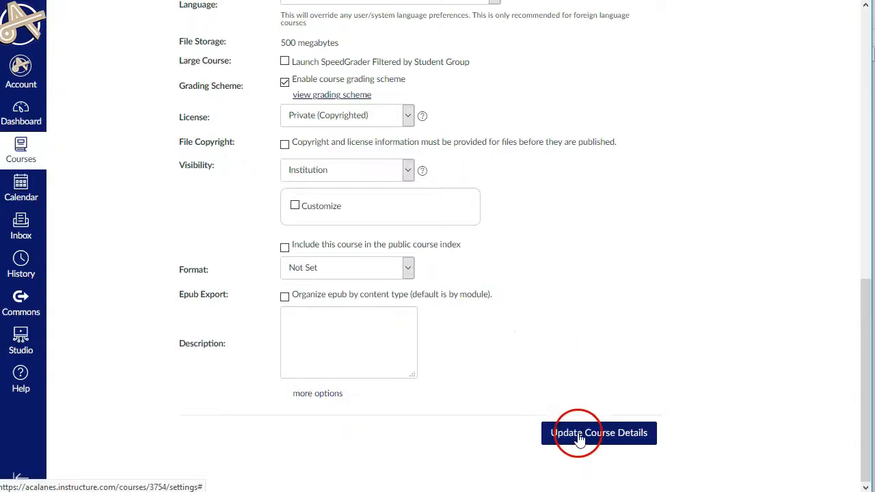
click(598, 433)
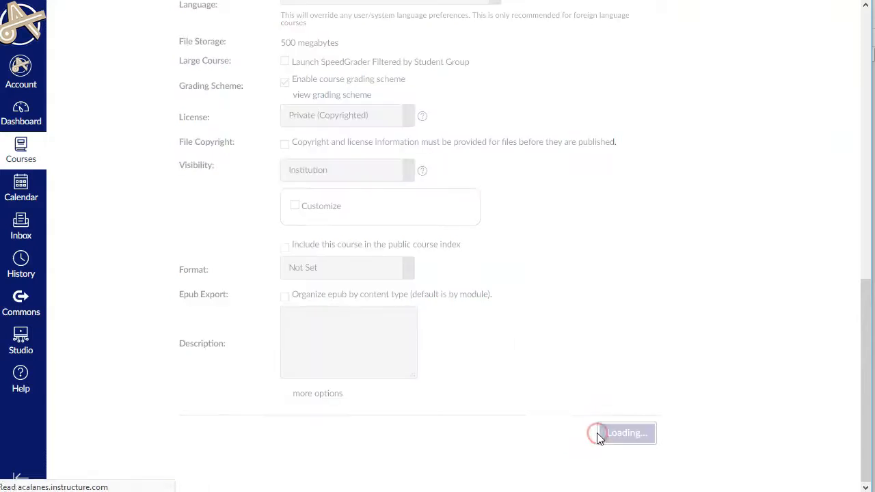
click(622, 433)
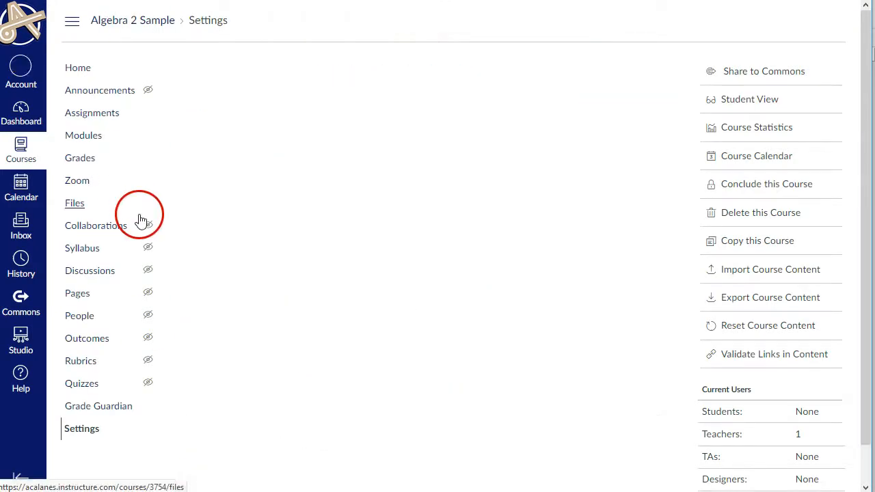
Step: Scroll the reloaded settings page down to the still-enabled Grading Scheme section
click(81, 428)
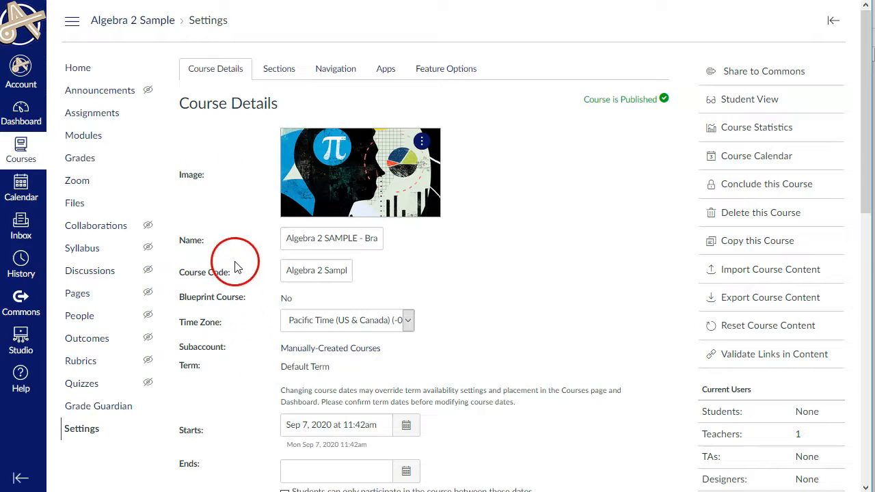
scroll(down, 3)
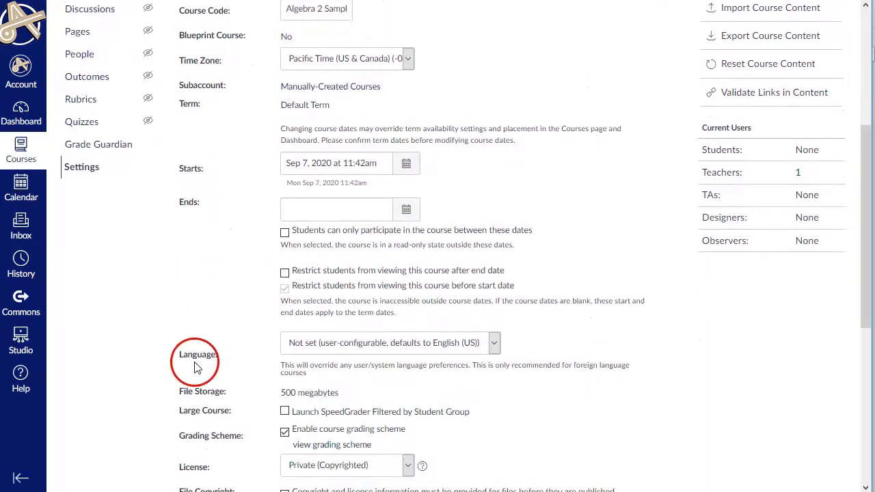
scroll(down, 3)
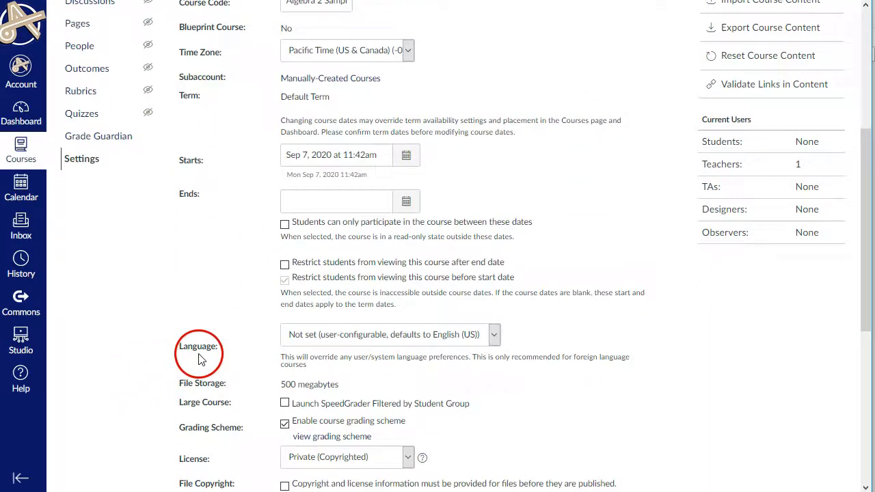
scroll(down, 3)
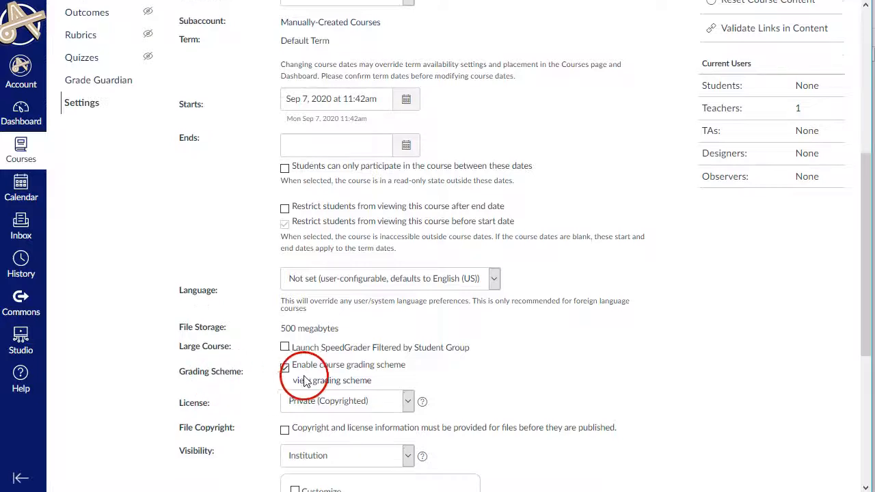
Step: Reopen the grading scheme to verify A- 89.5, B- 79.5, C- 69.5, D- 59.5
click(333, 381)
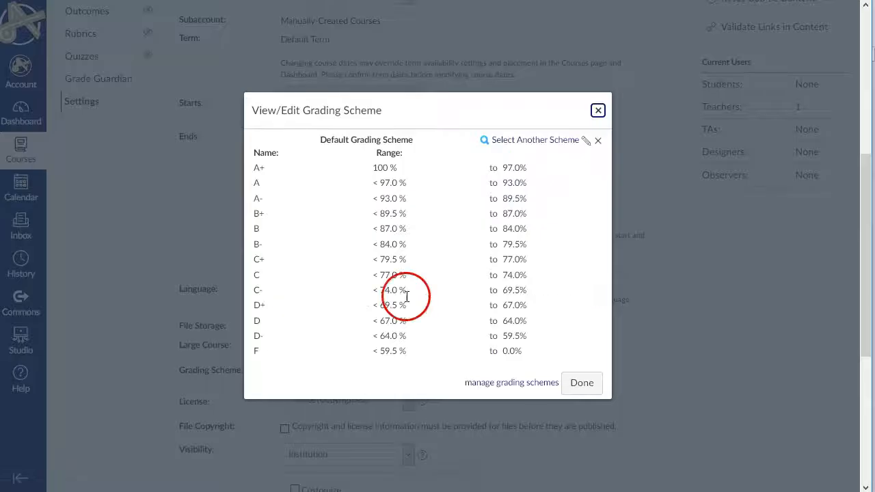
mouse_move(448, 211)
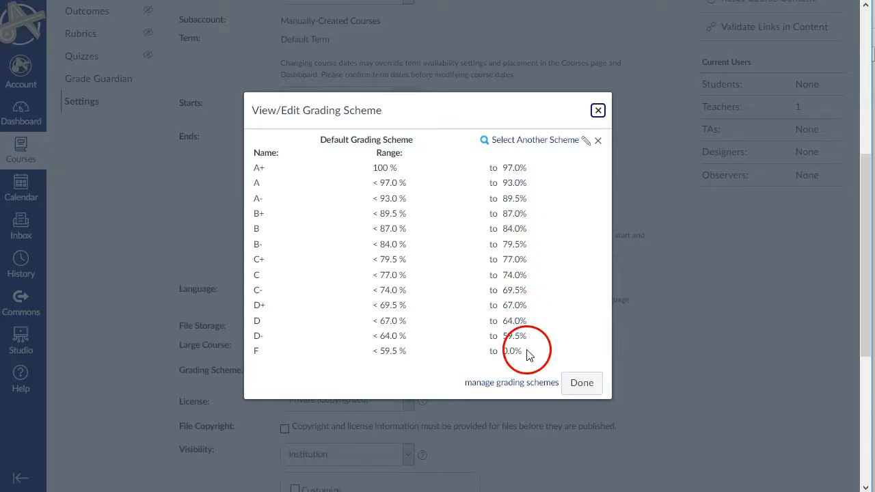
mouse_move(523, 334)
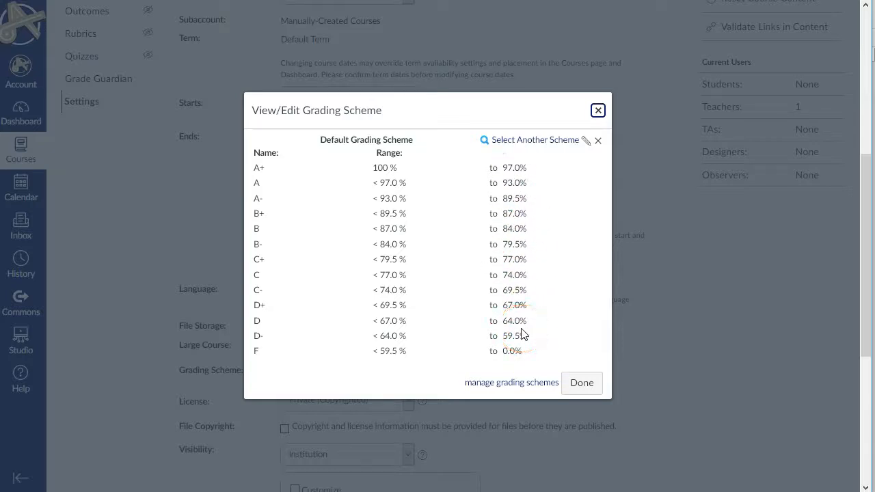